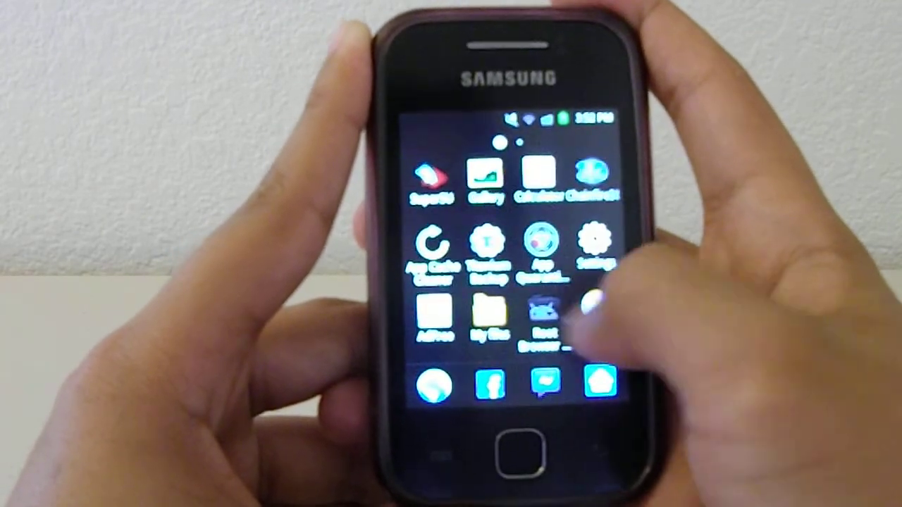
pyautogui.hscroll(-3)
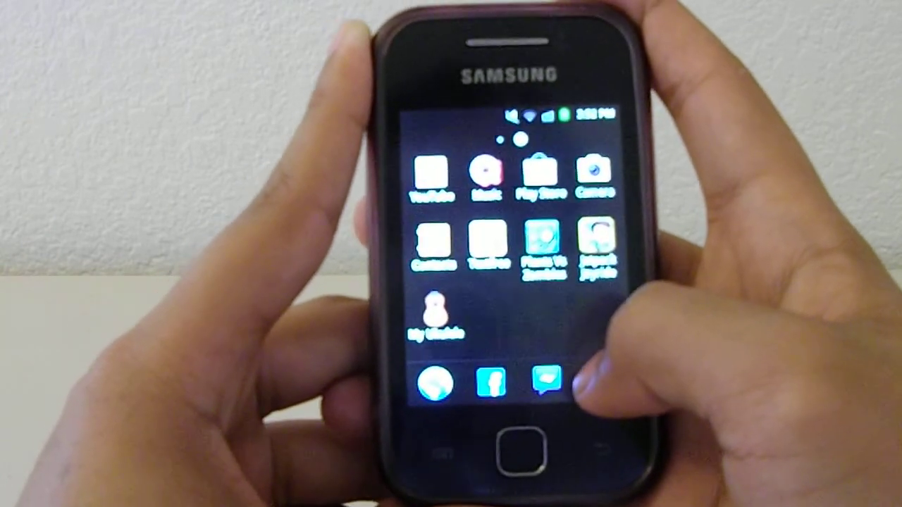
pyautogui.hscroll(-3)
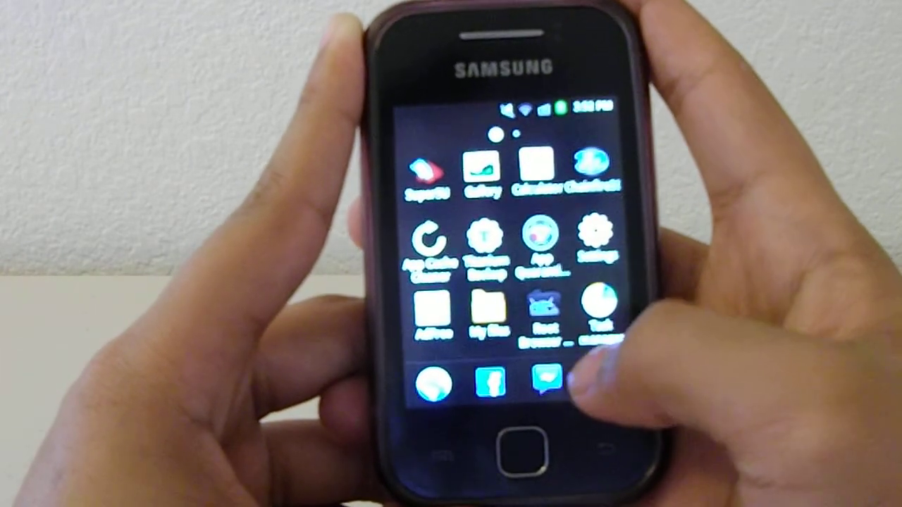